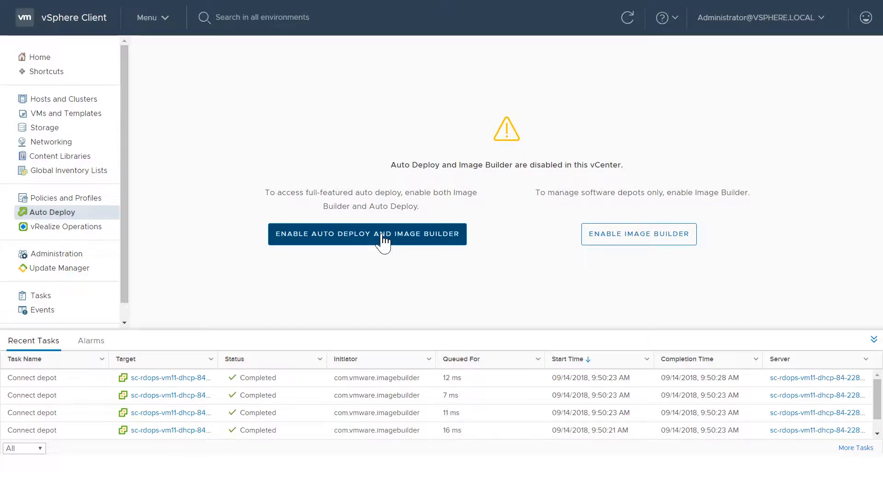
Return to the Home dashboard showing free resources, zero VMs and five hosts.
click(40, 57)
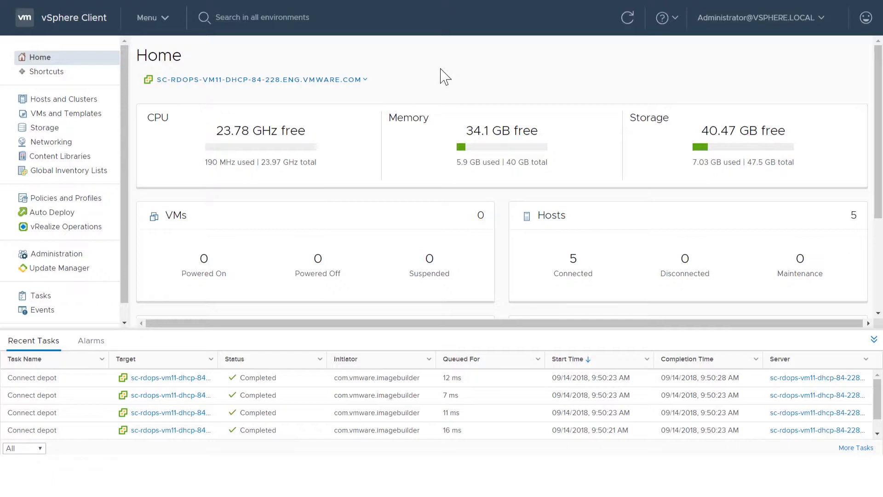
Enable Auto Deploy and Image Builder via Menu > Auto Deploy and show the Script Bundles list.
click(148, 18)
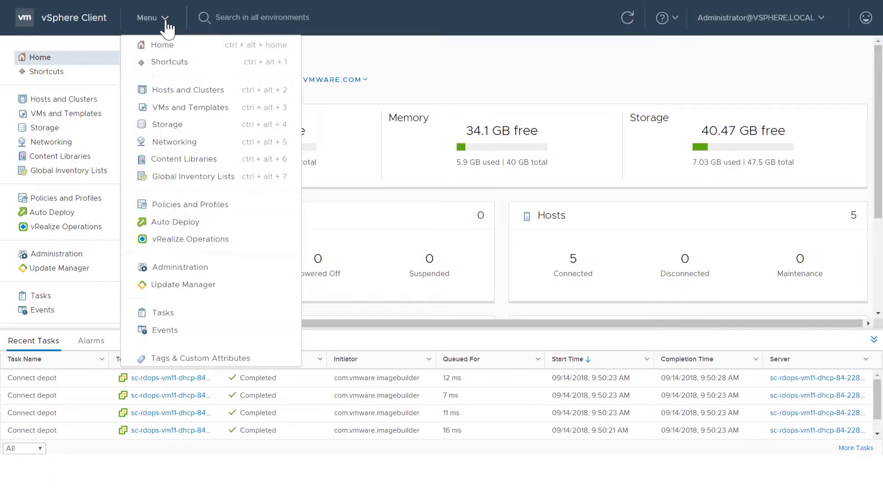
click(174, 222)
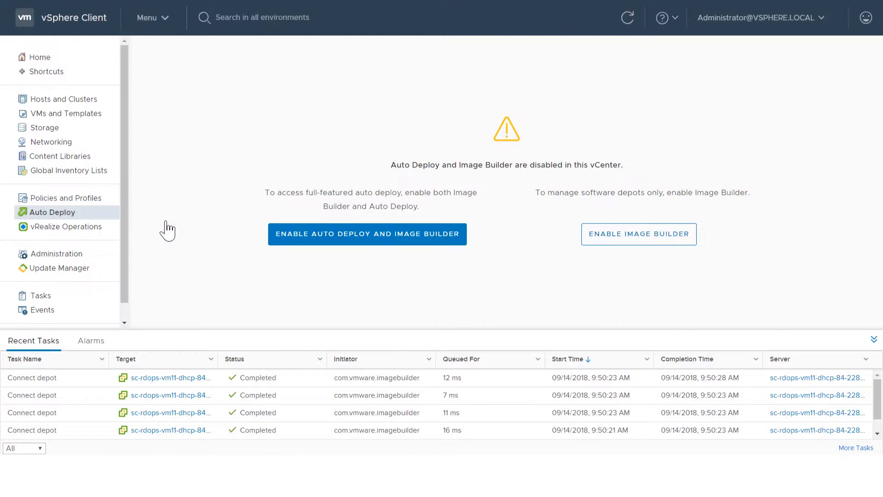
click(367, 234)
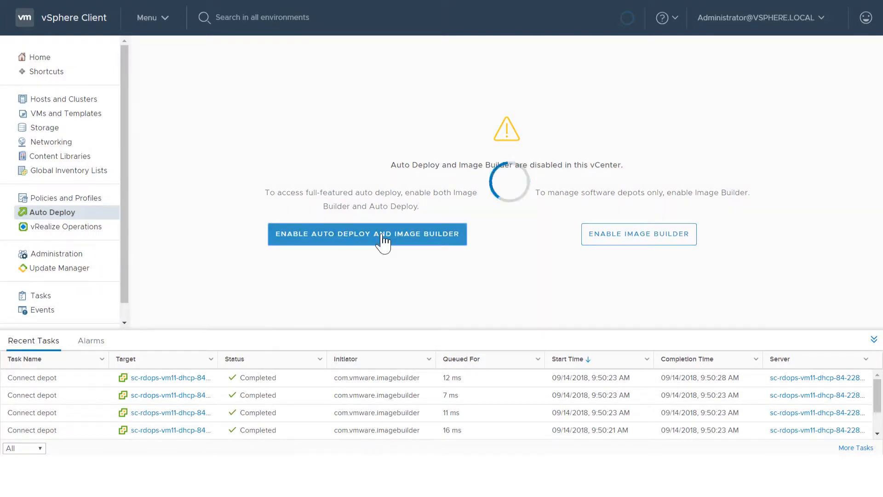
click(367, 234)
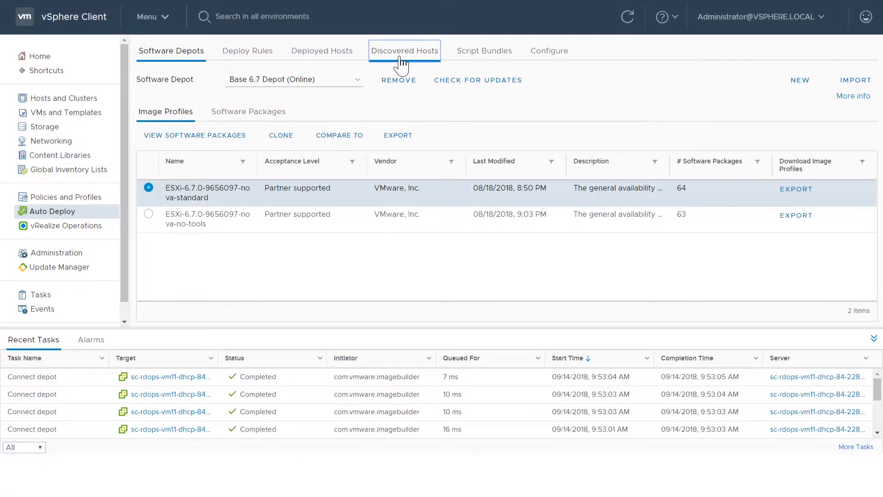
click(404, 50)
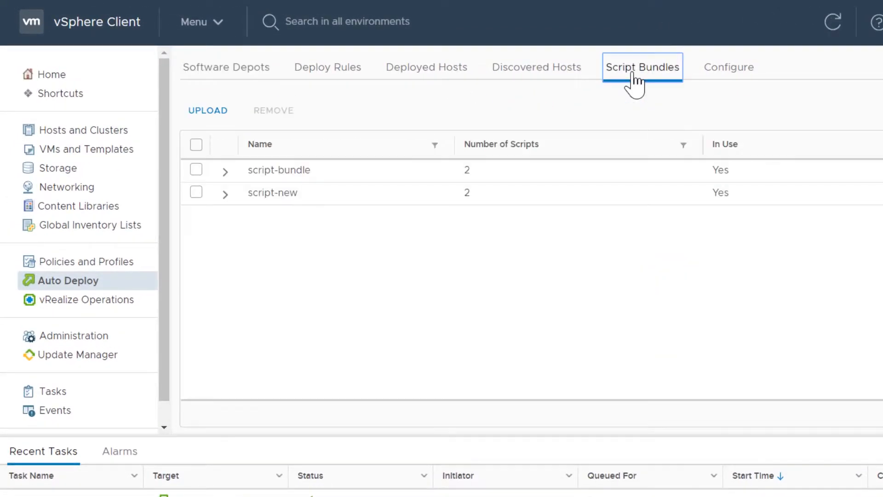
Upload firewall_script.tgz so the bundle appears with one script.
click(208, 110)
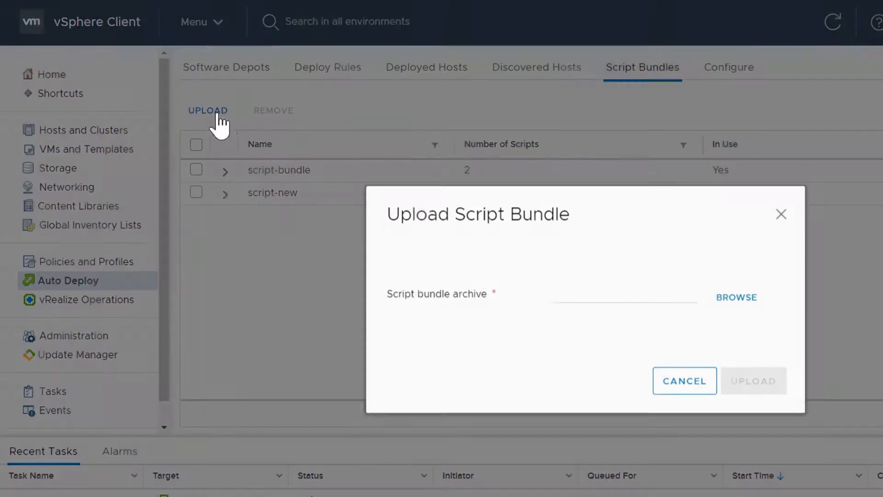
click(737, 297)
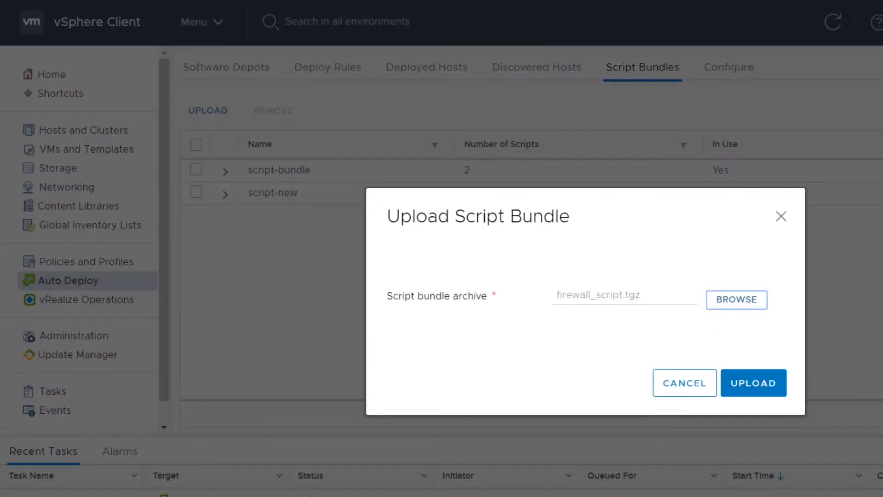
click(754, 383)
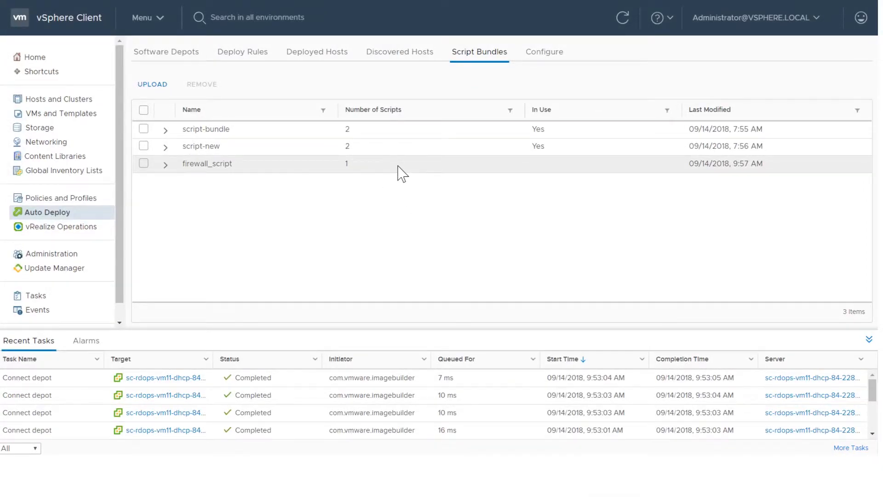
Add a proxy server URL to the Auto Deploy runtime configuration and expand its entry.
click(166, 51)
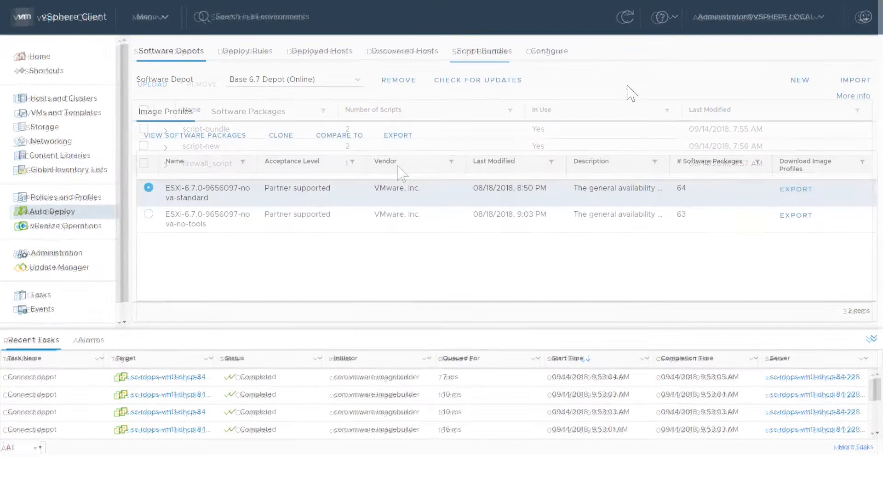
click(549, 50)
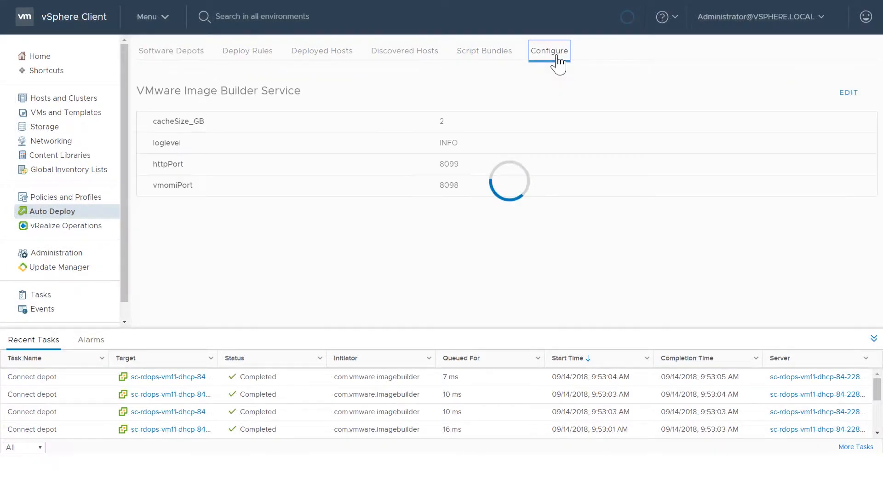
click(832, 120)
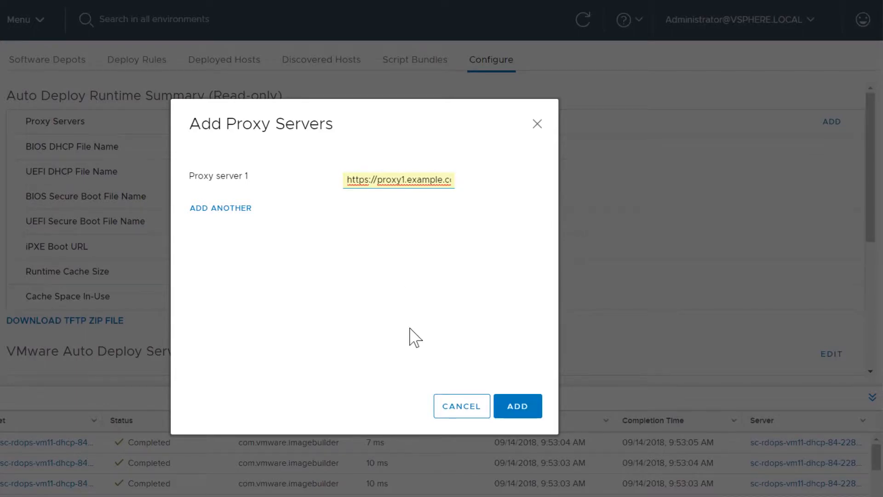
click(516, 406)
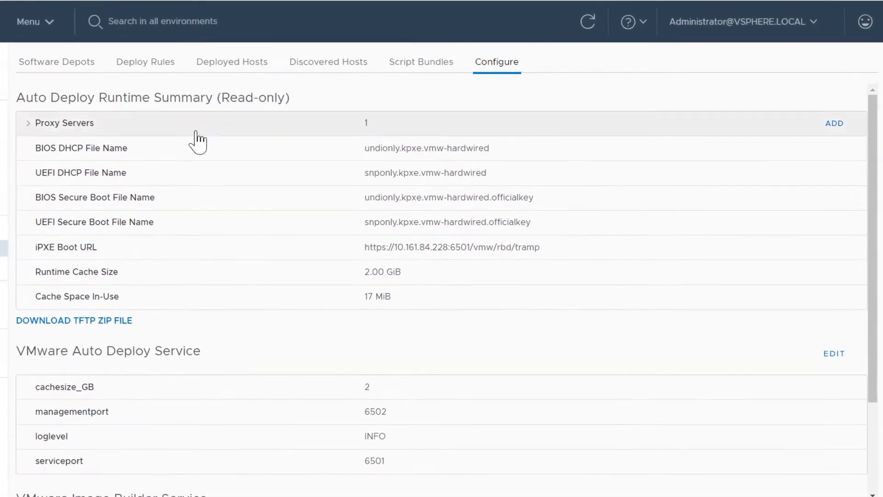
click(27, 122)
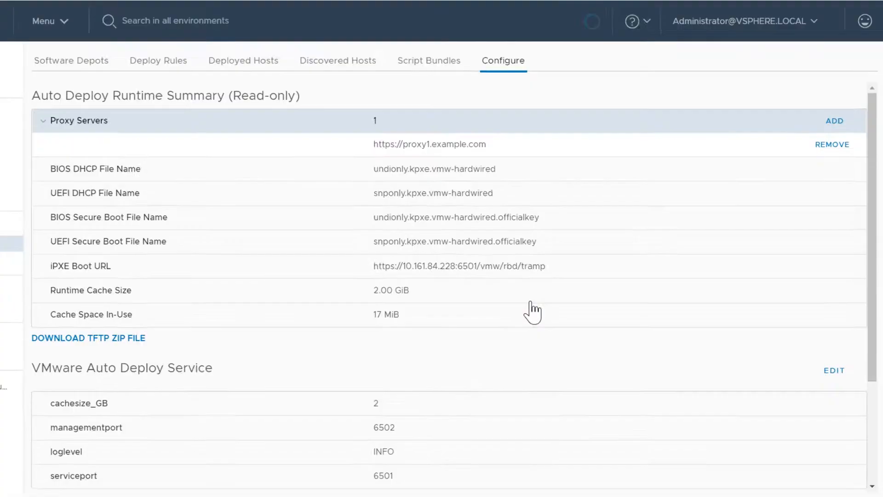
Download the deploy-tftp.zip boot file and return to Software Depots.
click(89, 338)
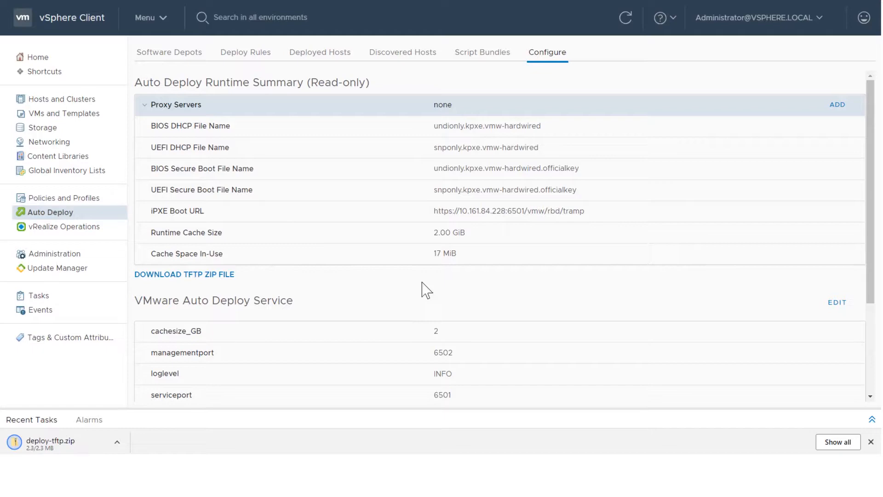
click(836, 302)
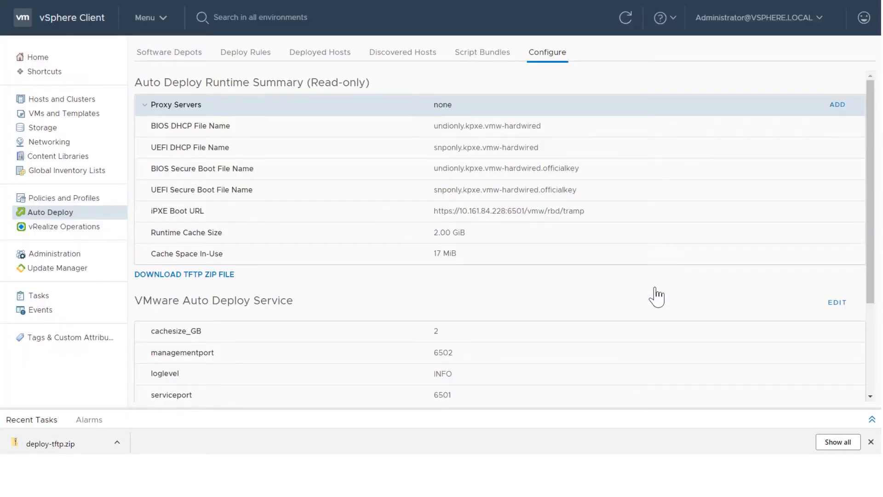
click(169, 52)
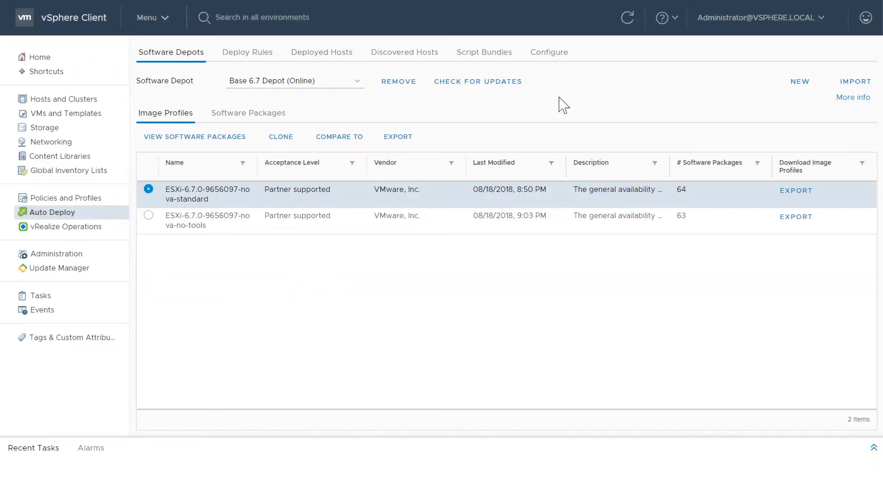
Import a software depot named Tools from the VMware-Tools-other offline zip.
click(856, 81)
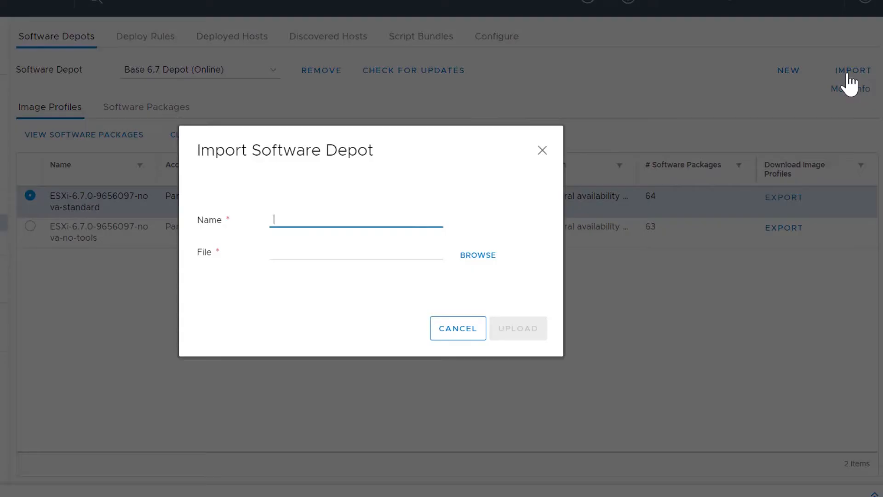
text(Tools)
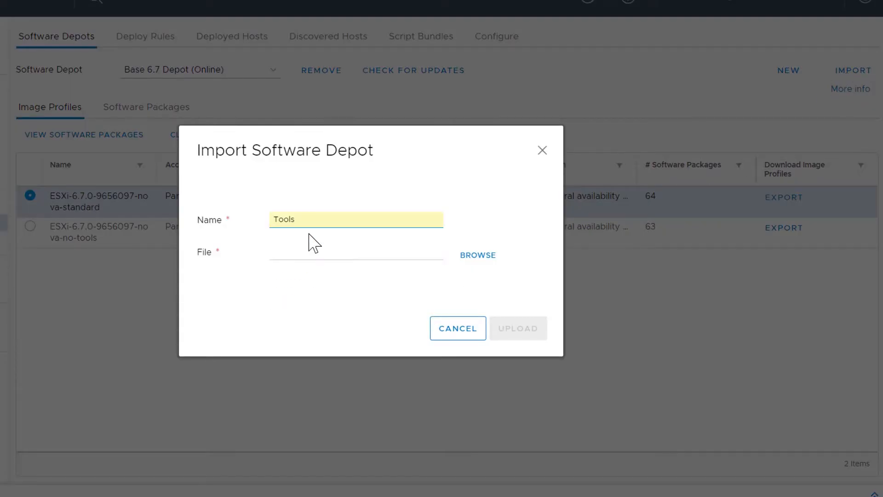
click(478, 254)
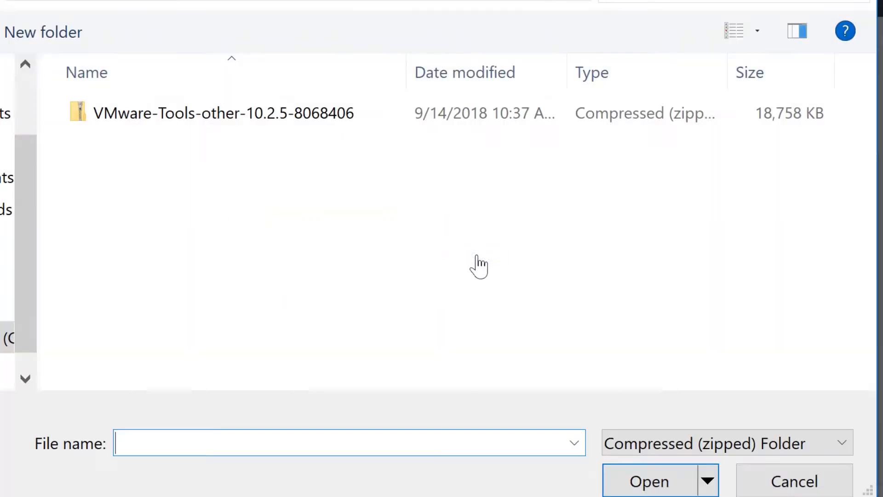
click(649, 482)
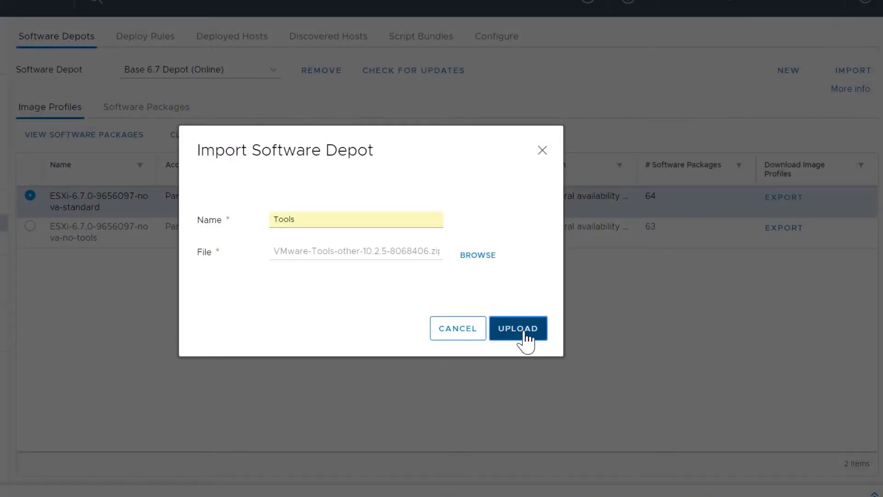
click(518, 327)
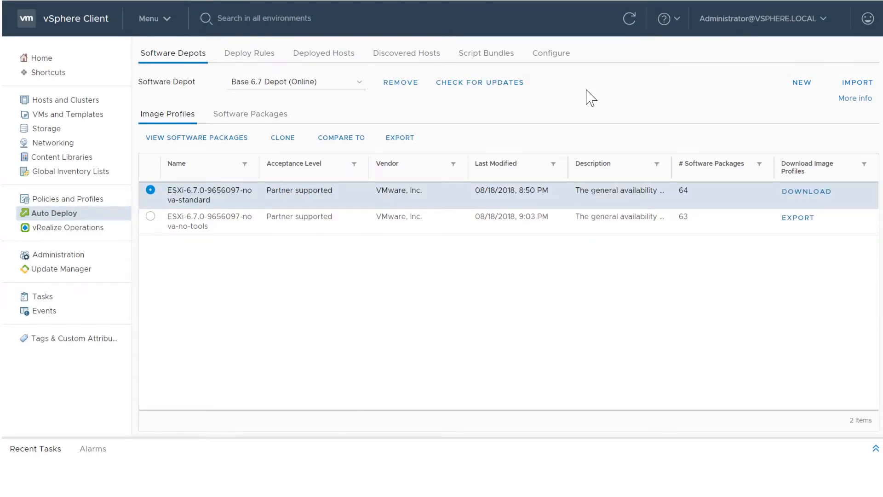
Switch to Depot 9656097 (Online) and start exporting the ESXi-6.7.0-9656097-no-tools profile.
click(356, 81)
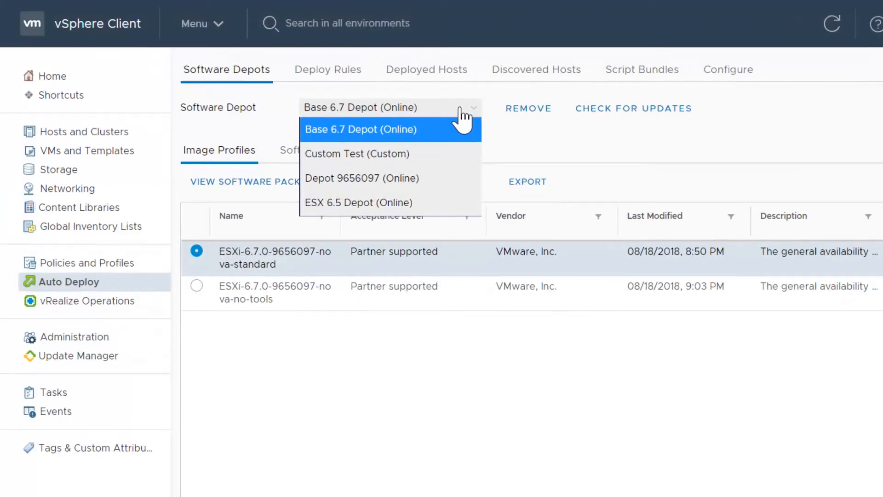
click(362, 177)
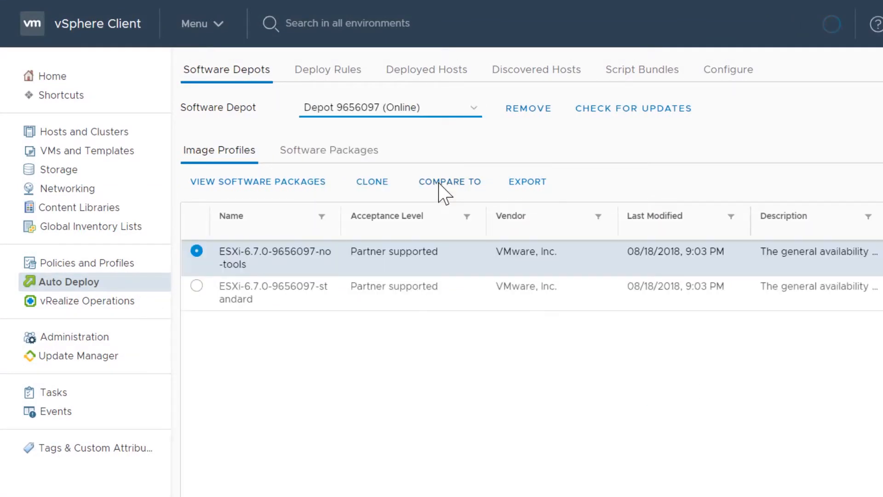
click(197, 285)
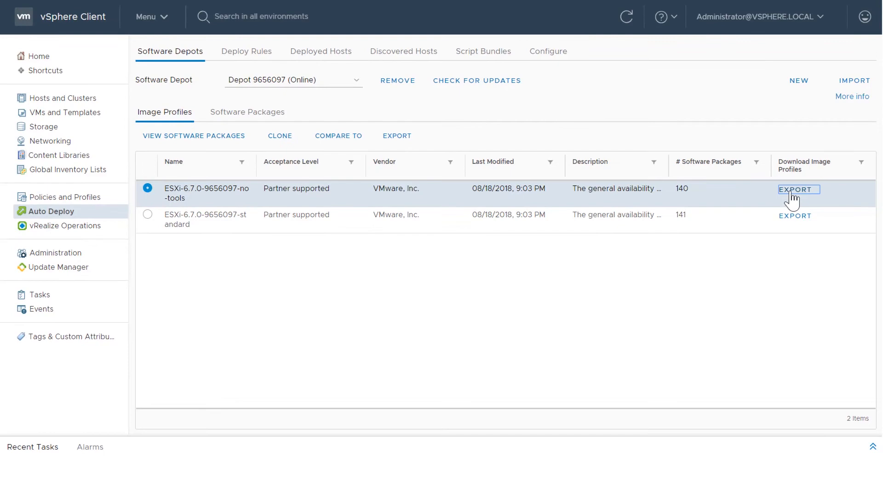
click(795, 190)
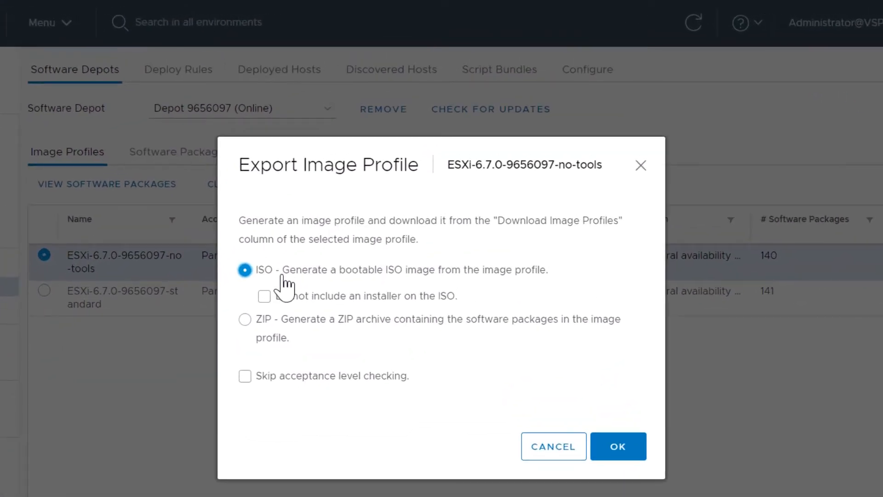
Export the profile as a ZIP with acceptance level checking kept on, then download it.
click(245, 319)
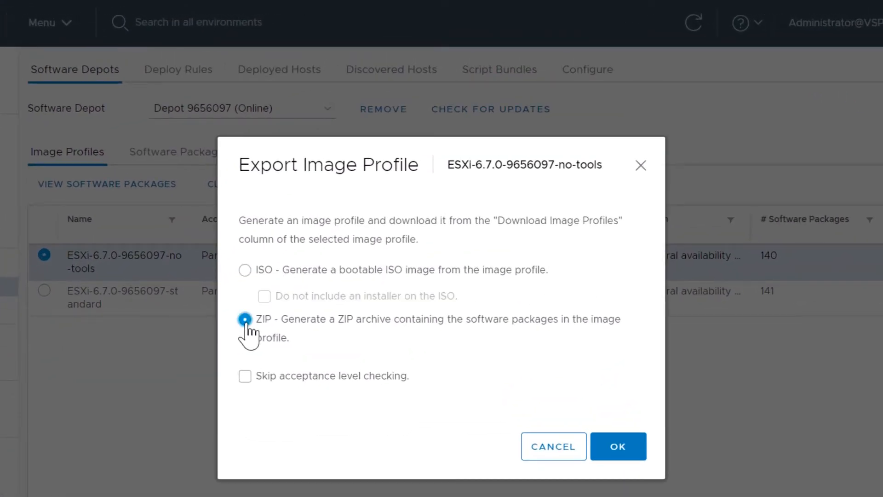
click(245, 375)
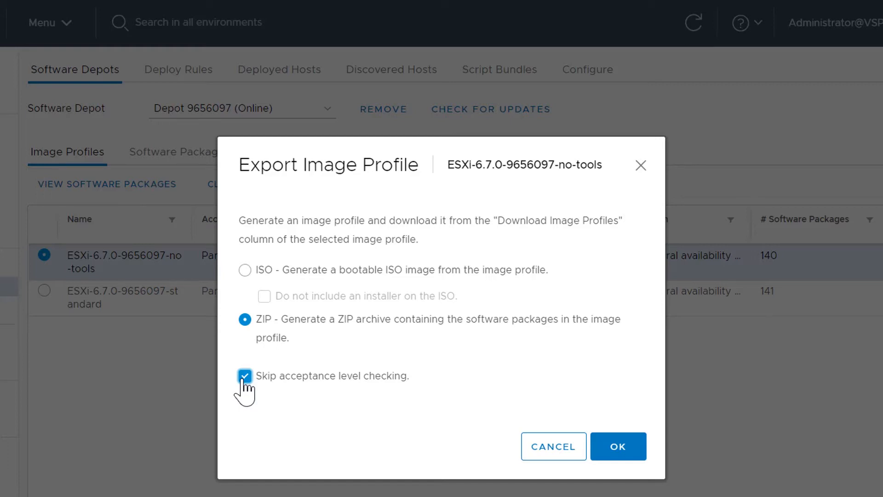
click(245, 376)
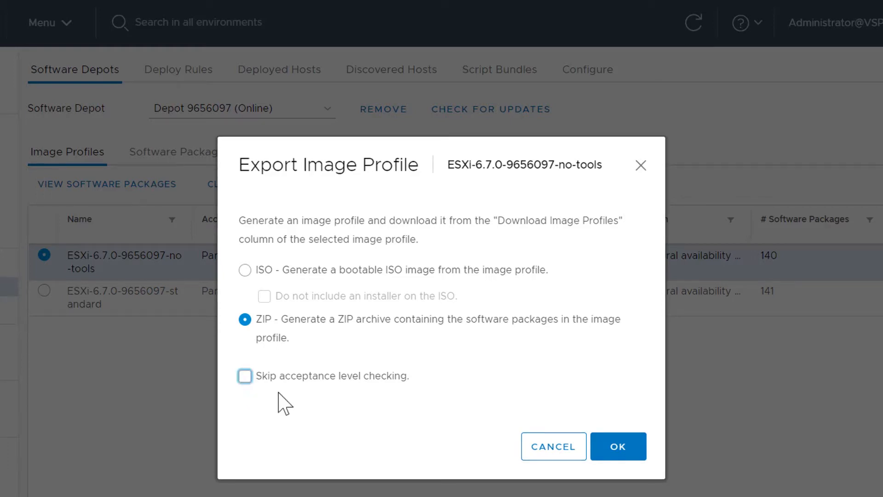
click(617, 447)
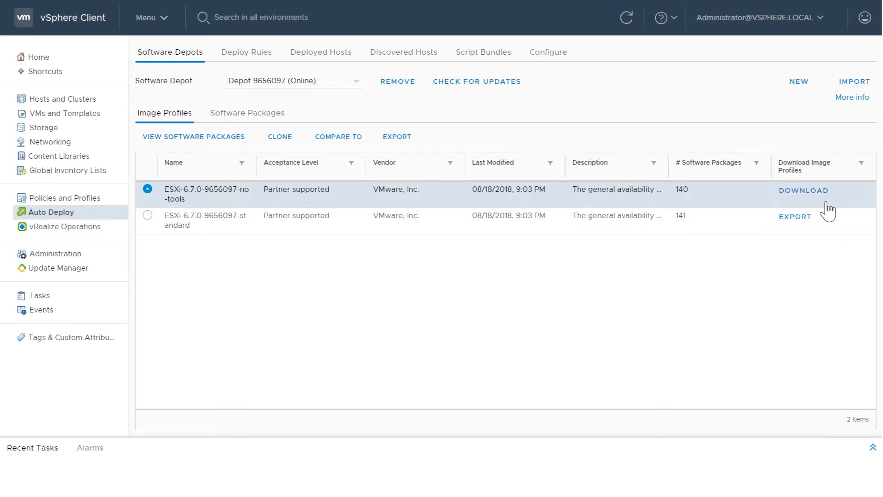
click(804, 190)
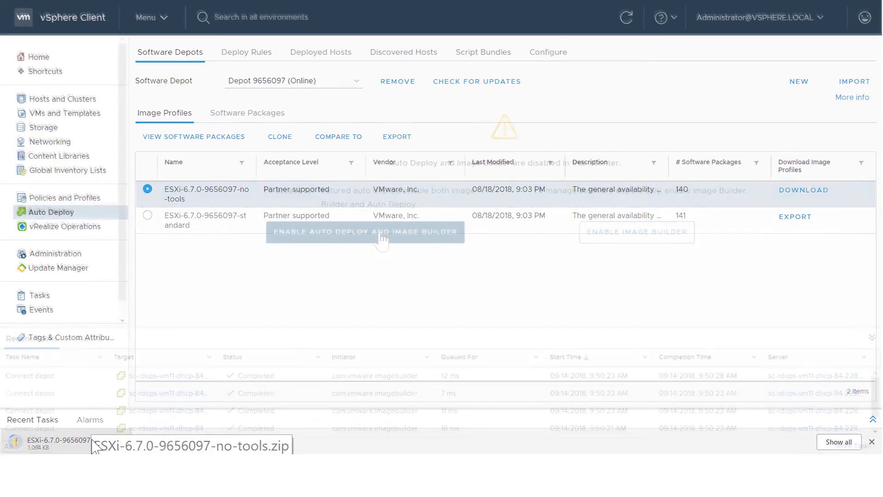
click(54, 210)
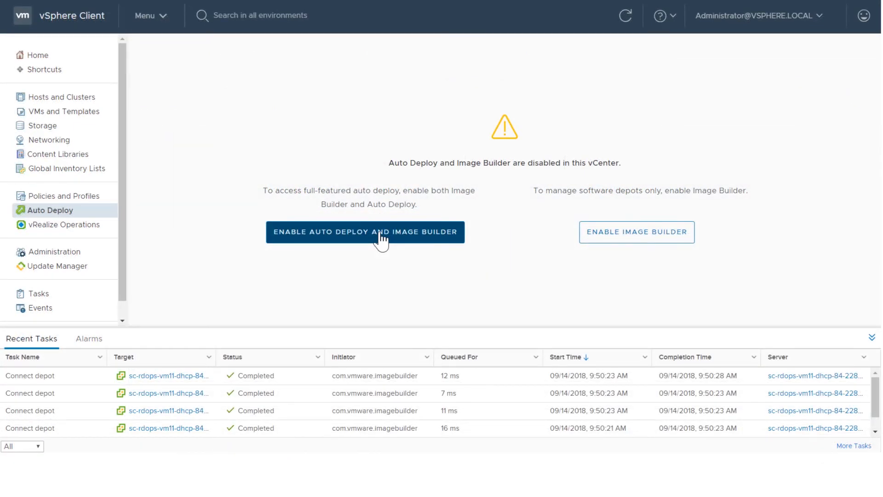